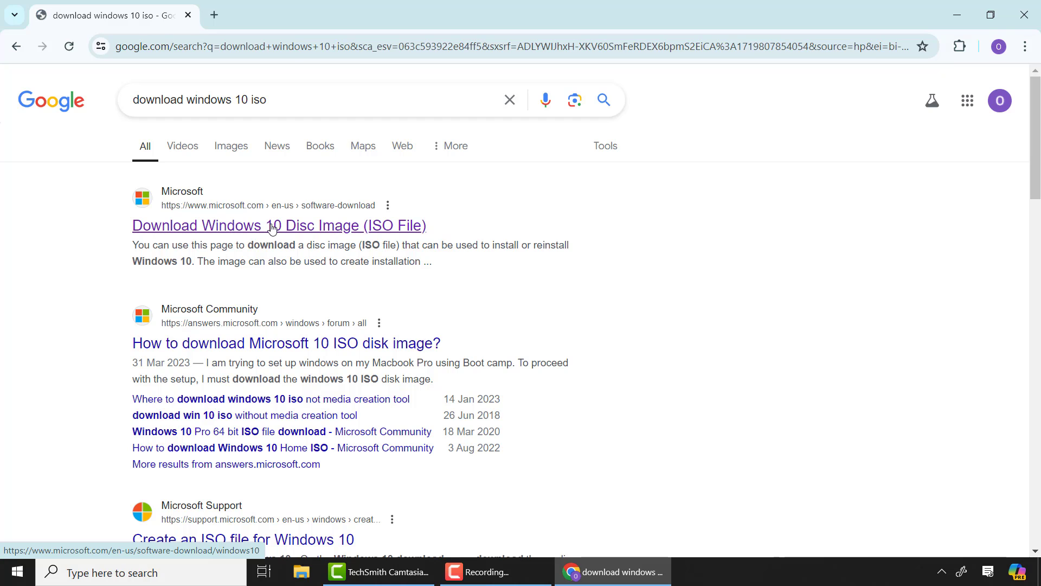
- Go to Microsoft's Download Windows 10 page from the ISO search result and look over it
left_click(273, 226)
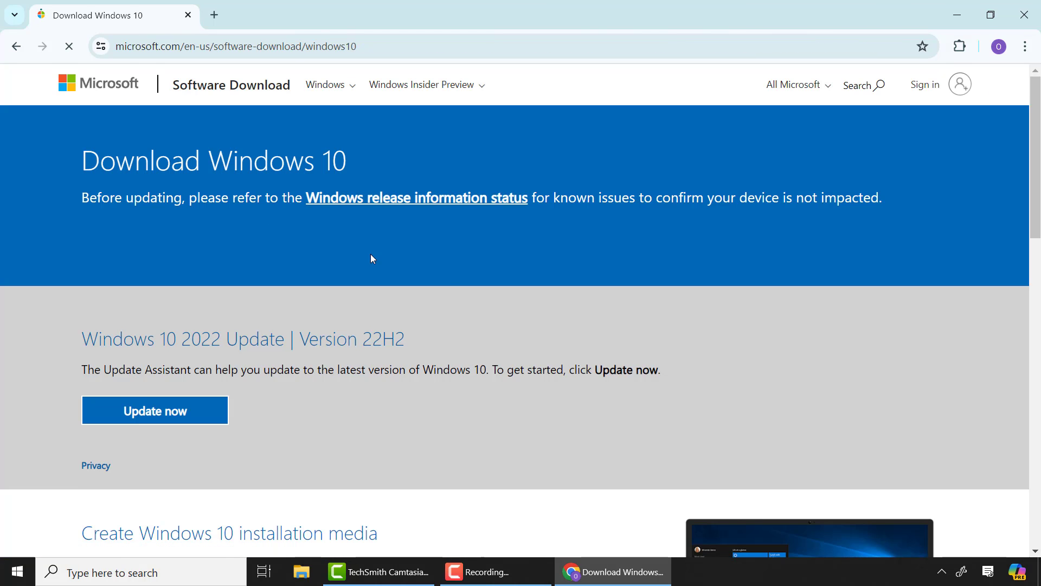
scroll("down", 3)
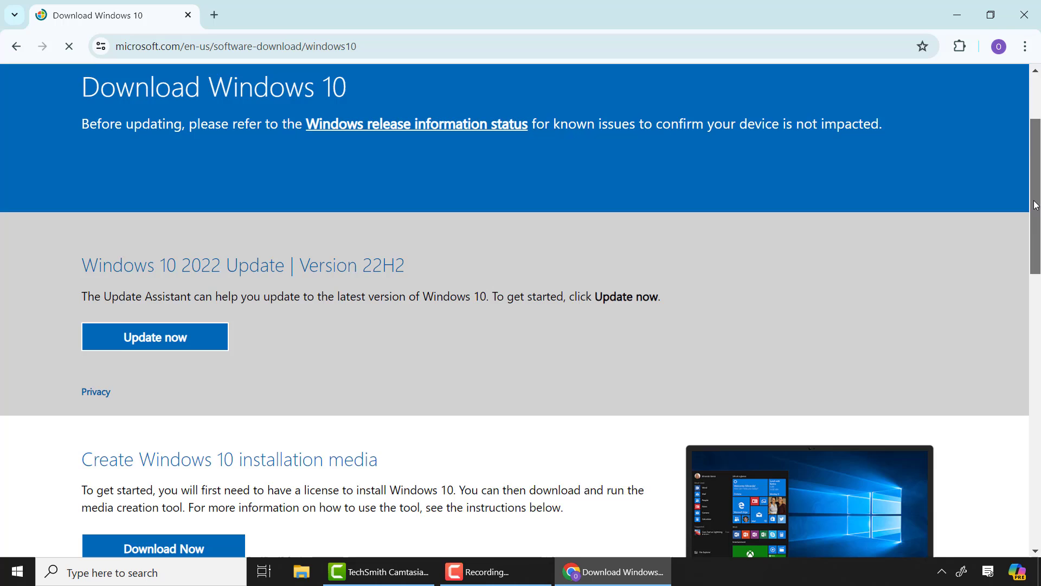
scroll("down", 3)
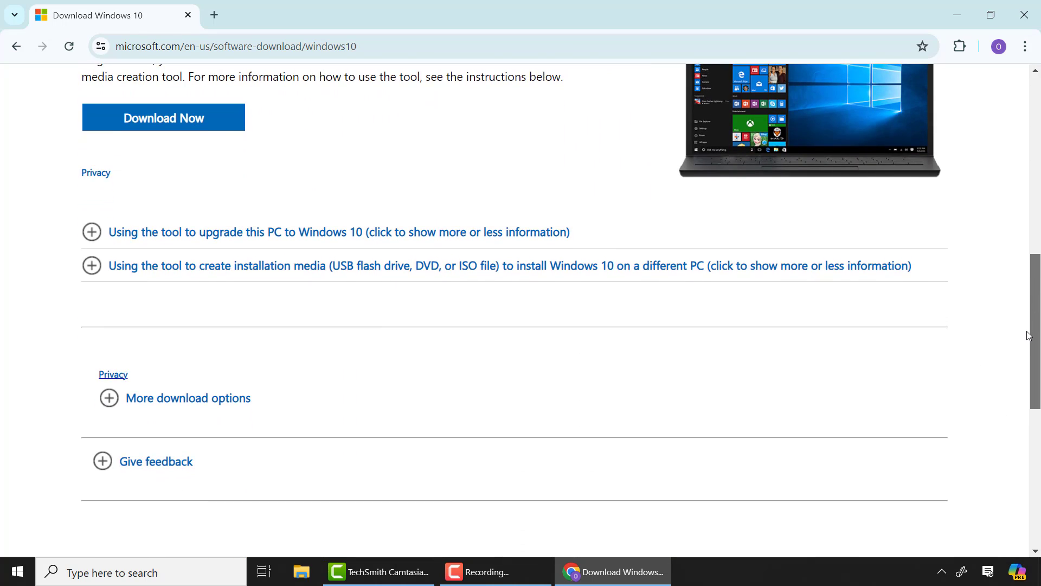
scroll("up", 3)
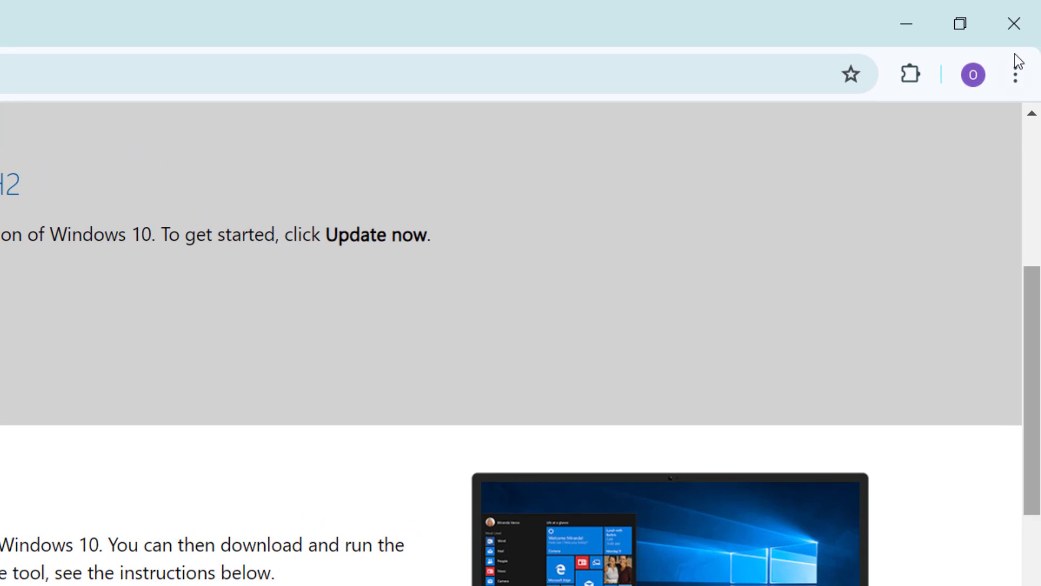
- Bring up Developer tools via the Chrome menu's More tools entry
left_click(1015, 75)
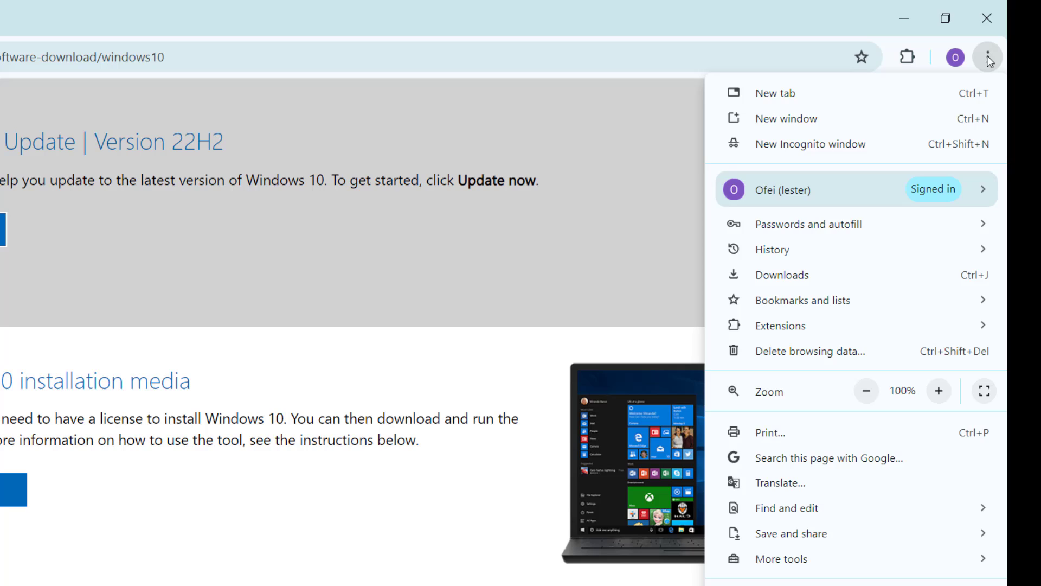
left_click(781, 559)
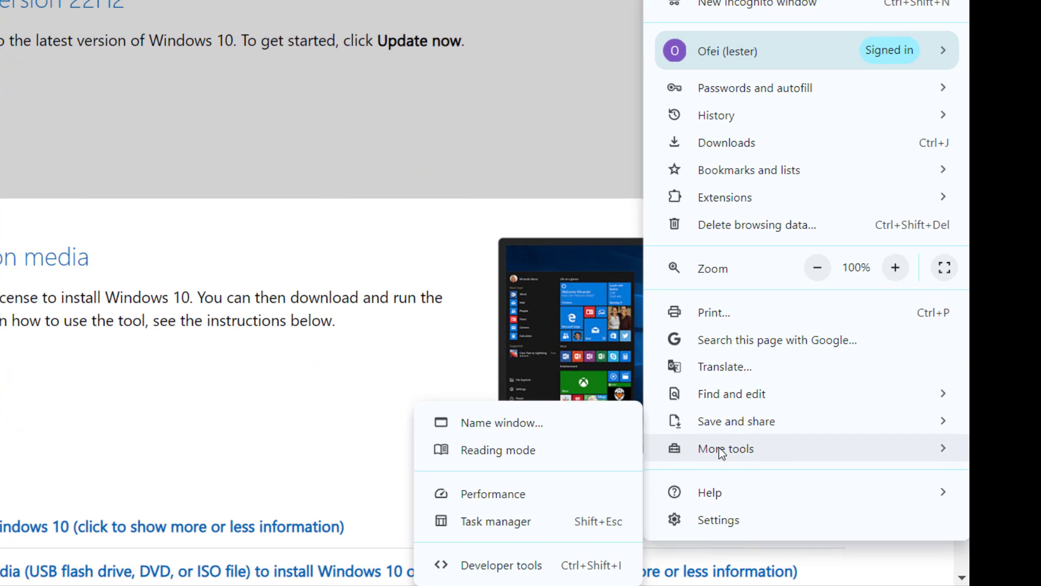
mouse_move(505, 572)
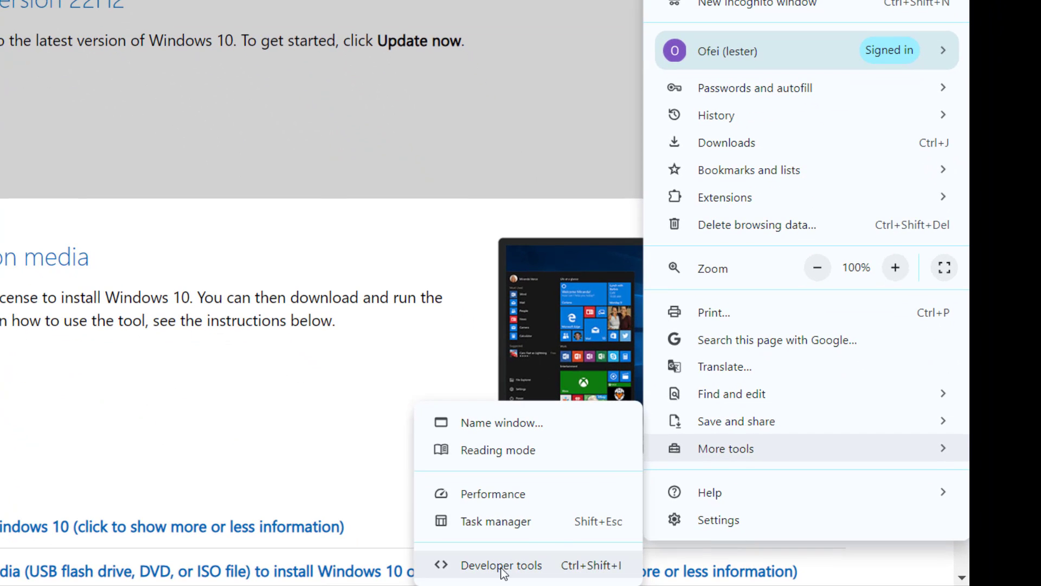
left_click(501, 565)
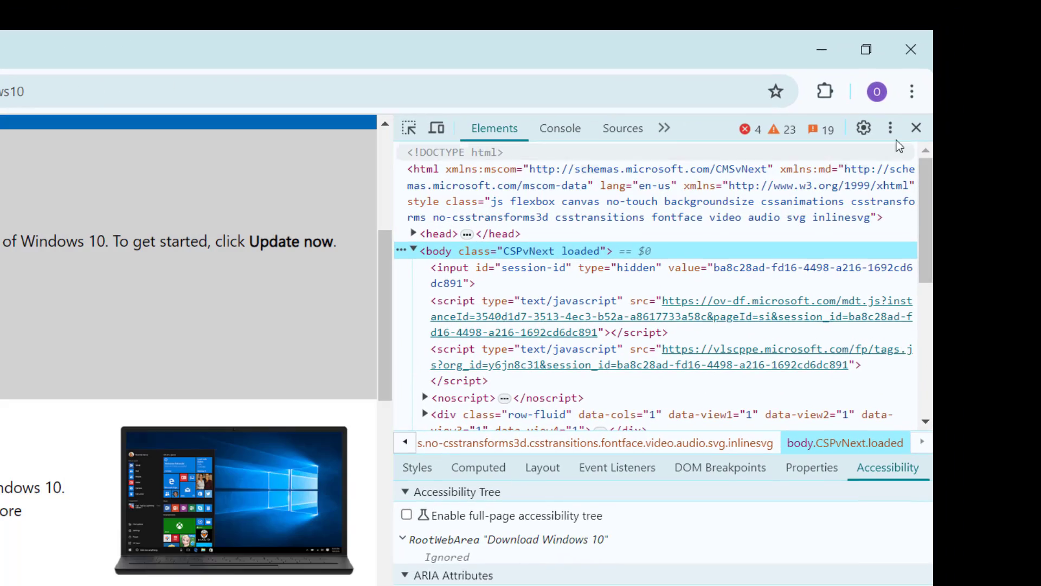
- In Network conditions, replace the default user agent with the 'Chrome — Chrome OS' preset
left_click(891, 128)
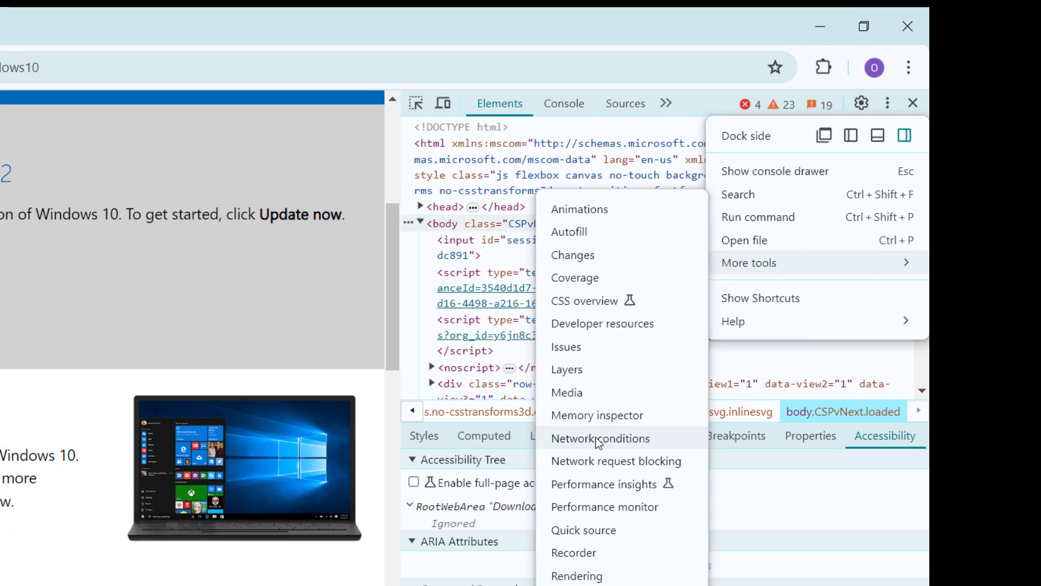
left_click(601, 439)
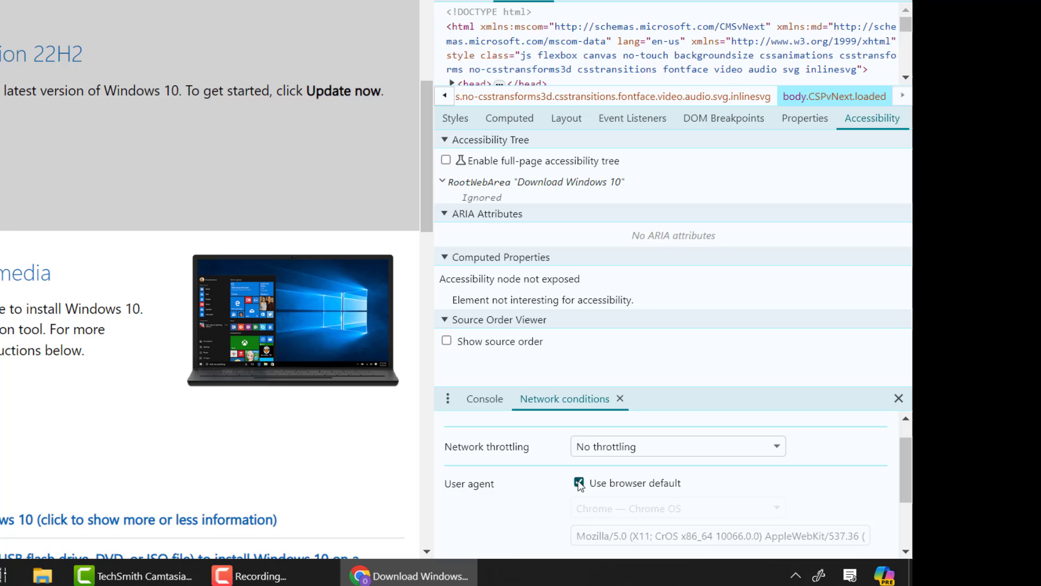
left_click(578, 481)
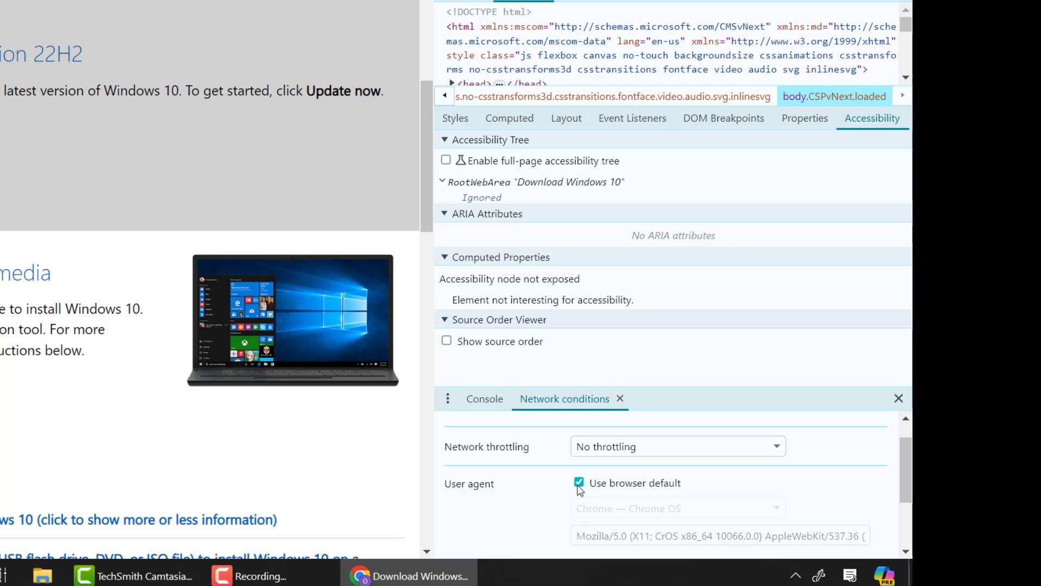
left_click(579, 481)
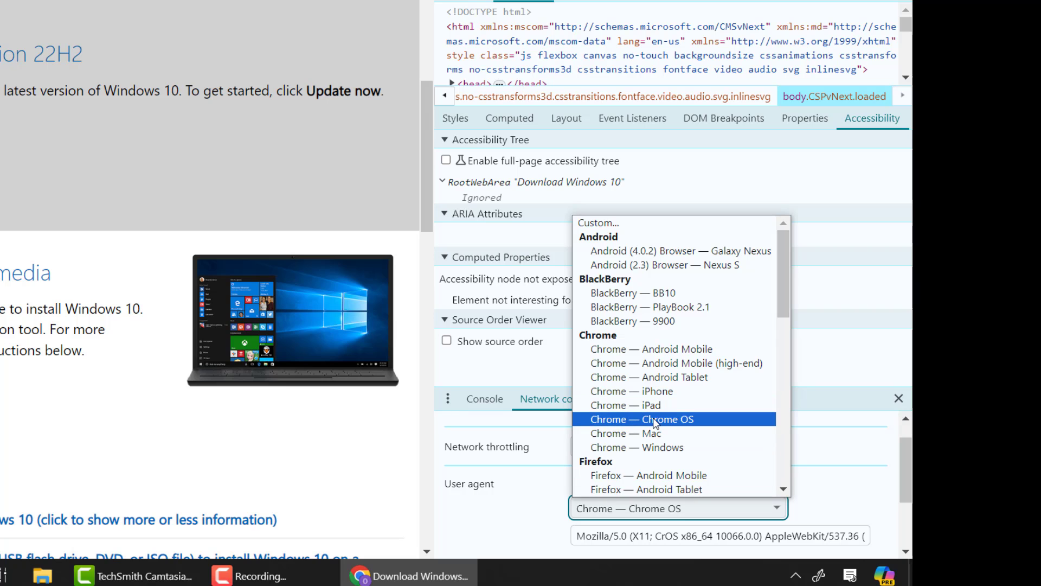
left_click(642, 419)
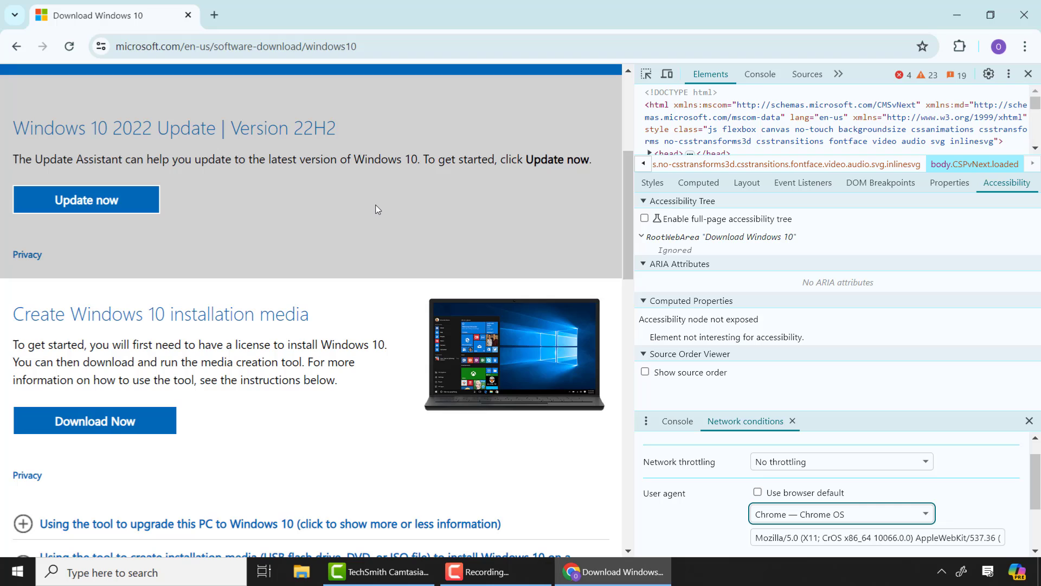
- Reload the page under the Chrome OS user agent and move down to the edition selector
right_click(377, 209)
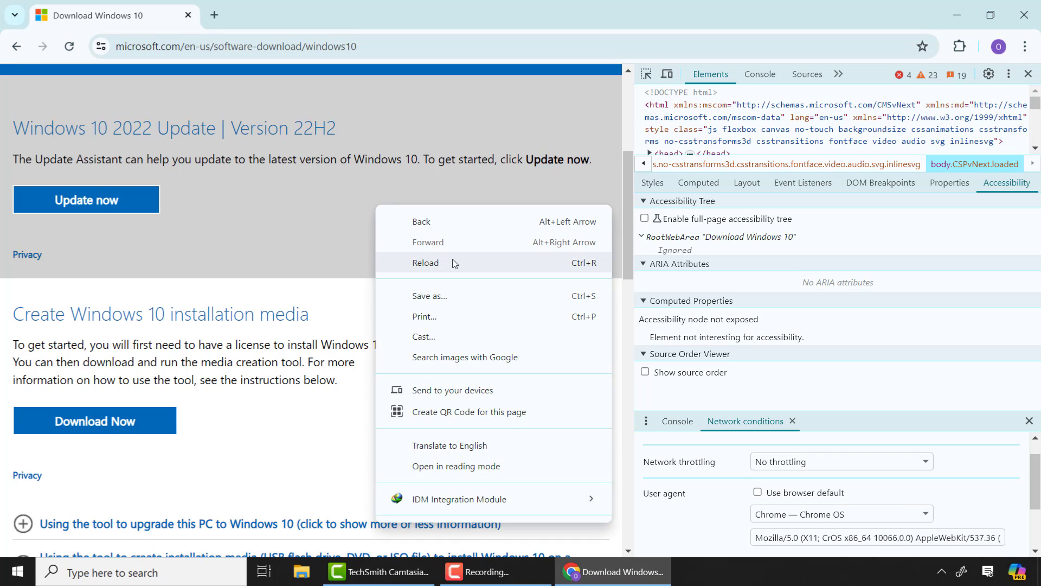
left_click(425, 262)
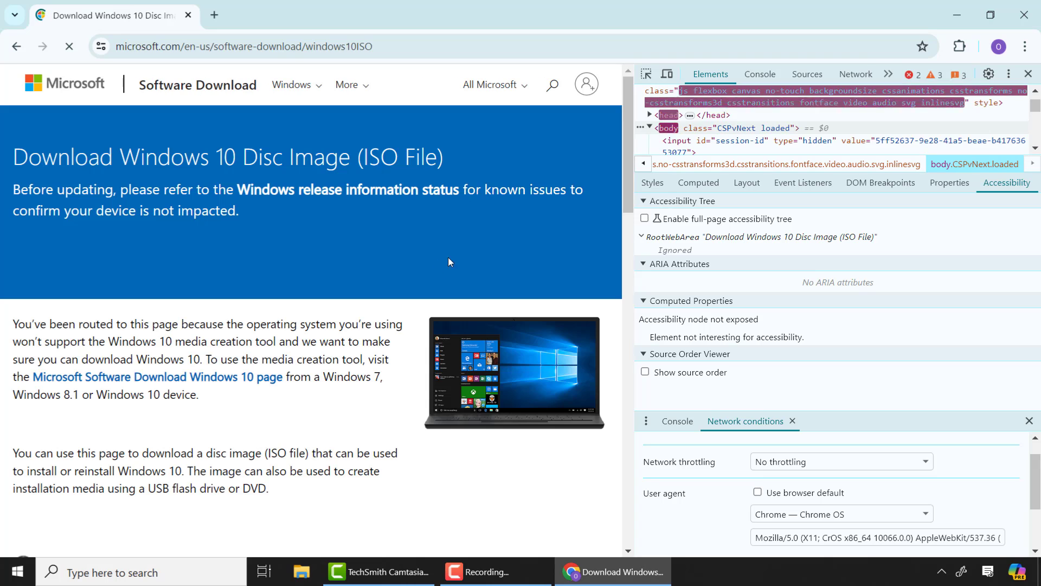
scroll("down", 3)
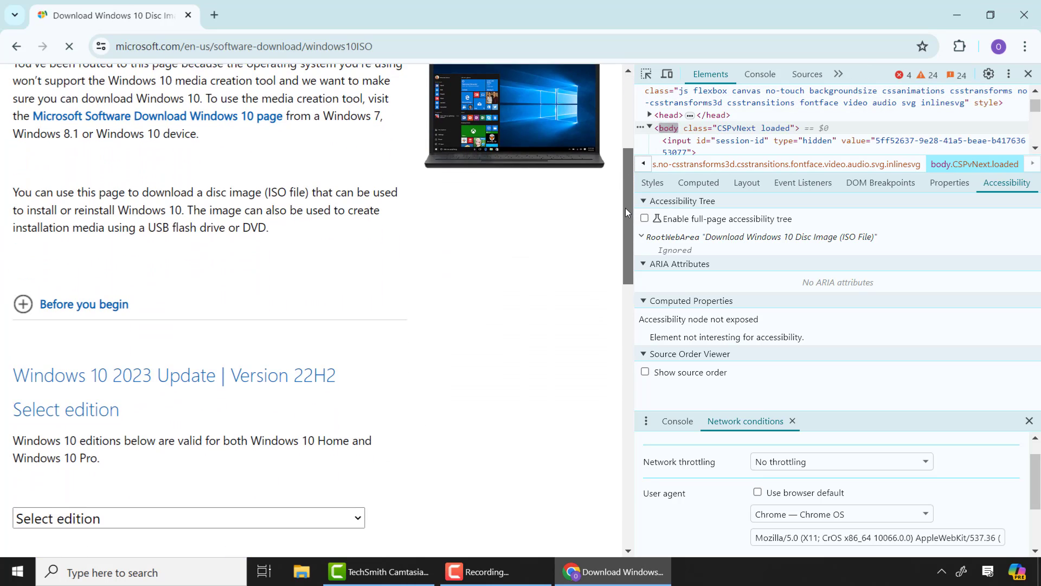
scroll("down", 3)
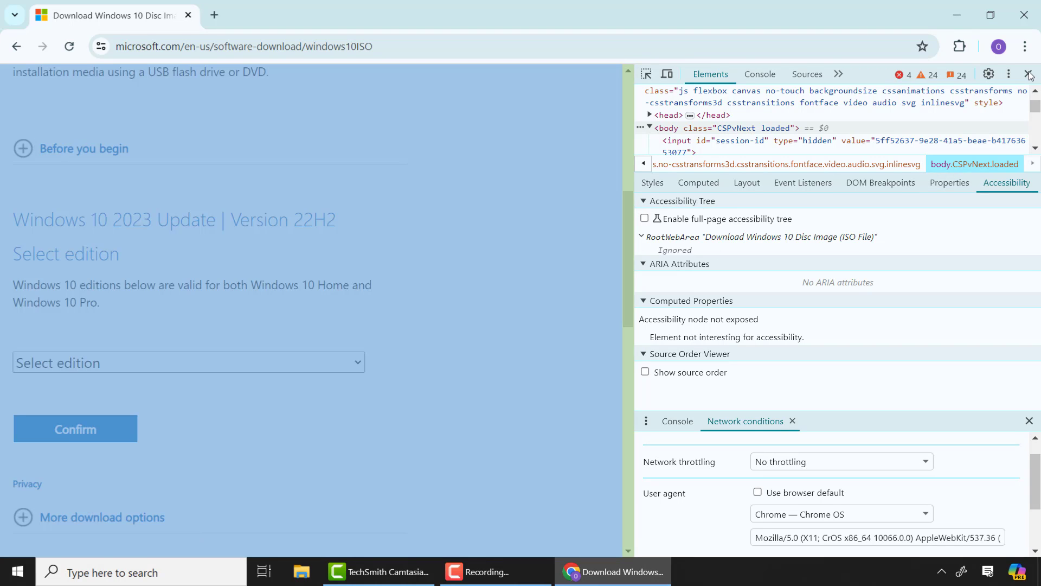
- Close DevTools and confirm 'Windows 10 (multi-edition ISO)' as the edition
left_click(1027, 74)
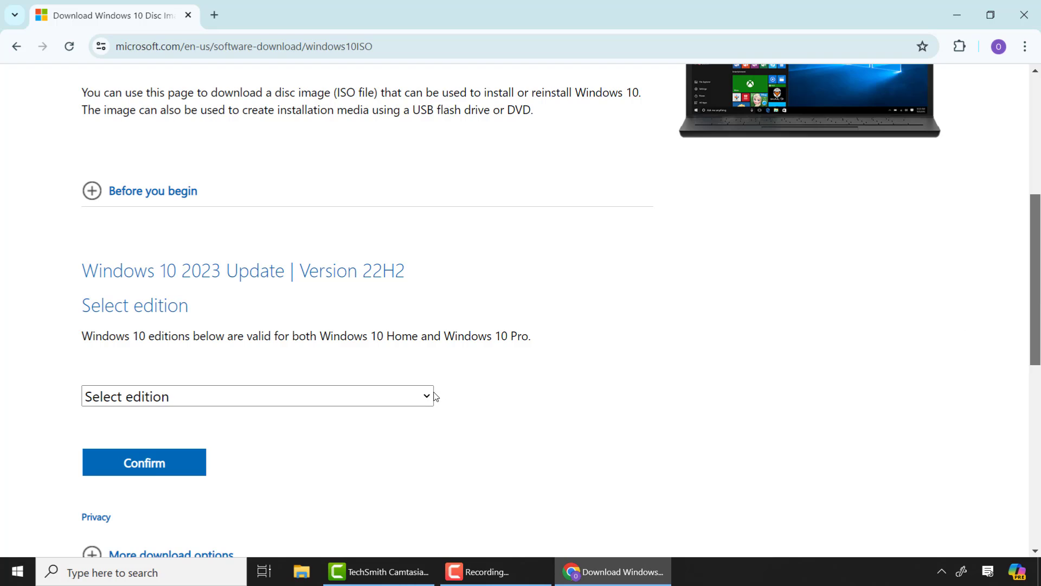
left_click(256, 397)
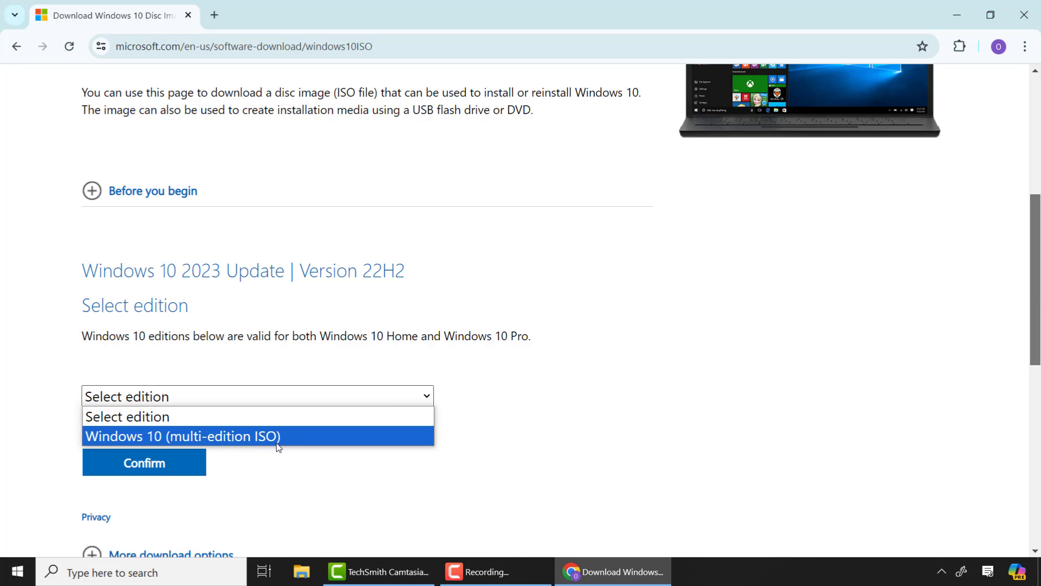
left_click(182, 436)
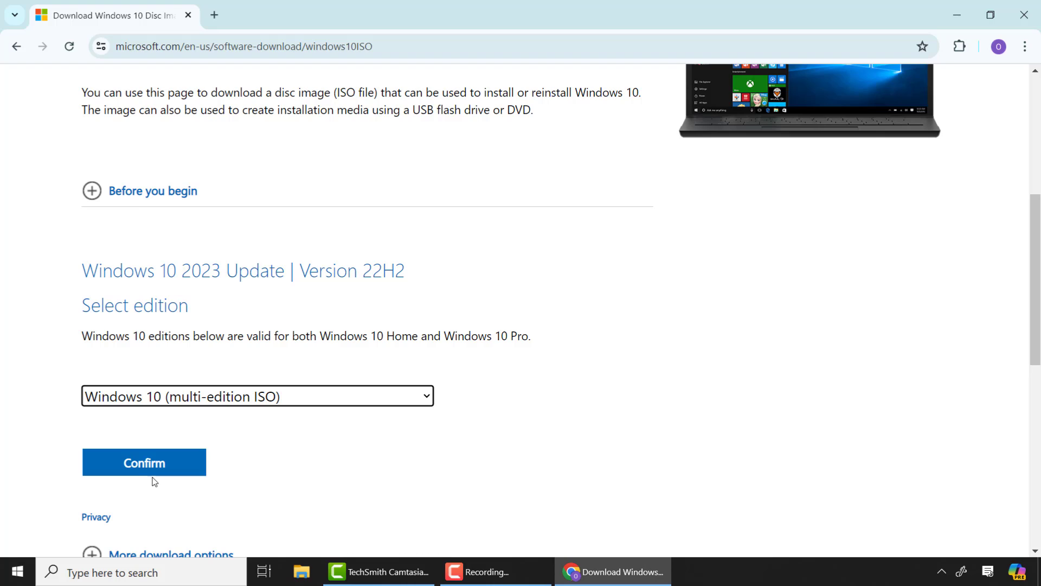
left_click(144, 462)
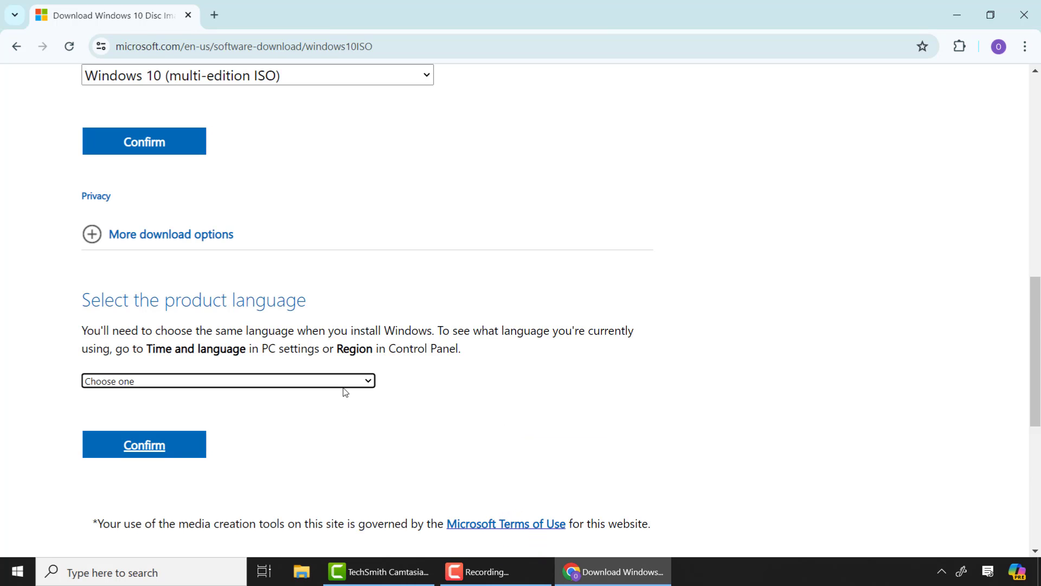
- Confirm English (United States) as the product language to reveal the 64-bit and 32-bit links
left_click(226, 380)
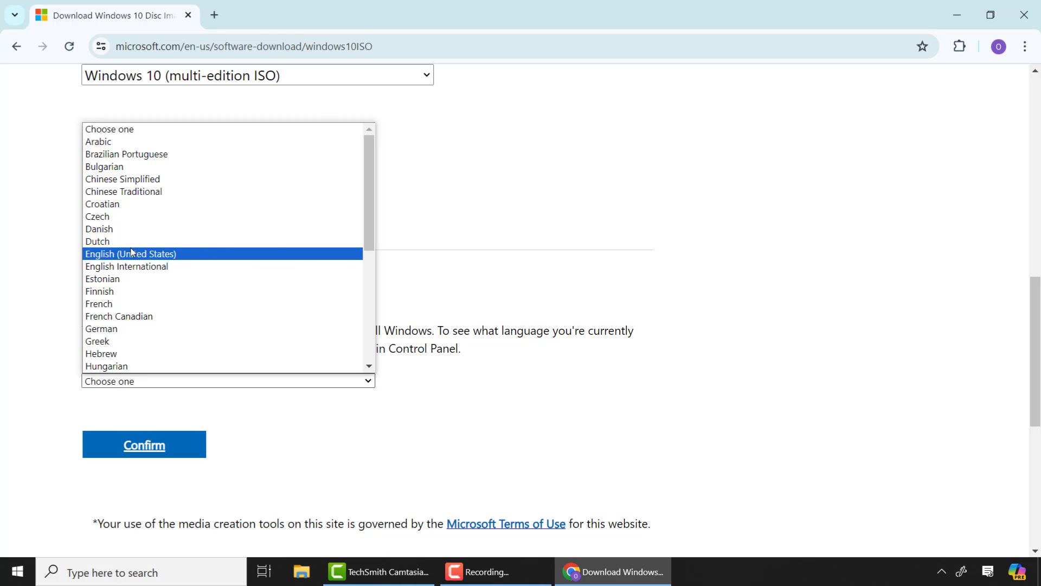
mouse_move(146, 253)
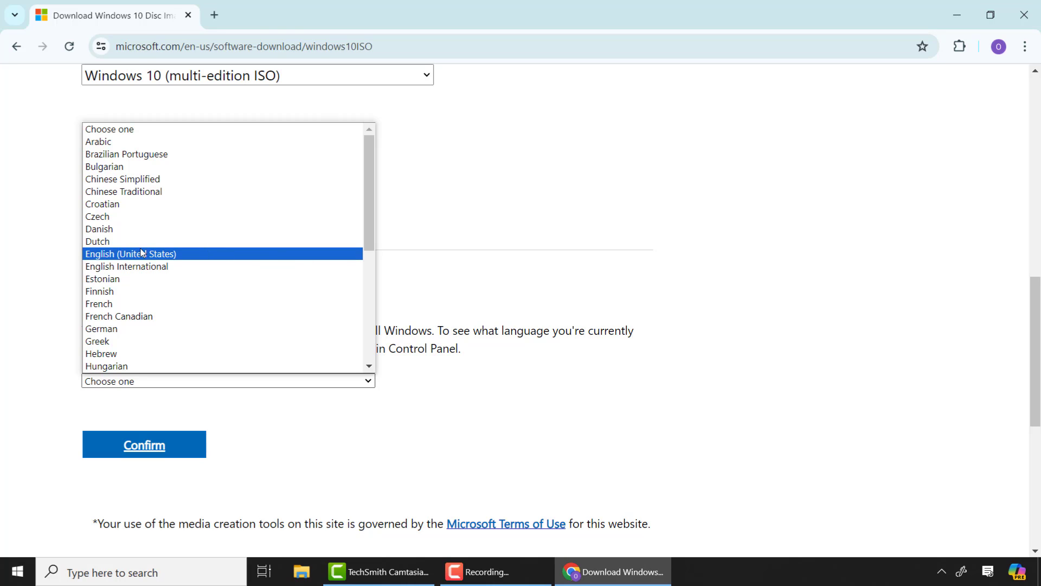
left_click(134, 253)
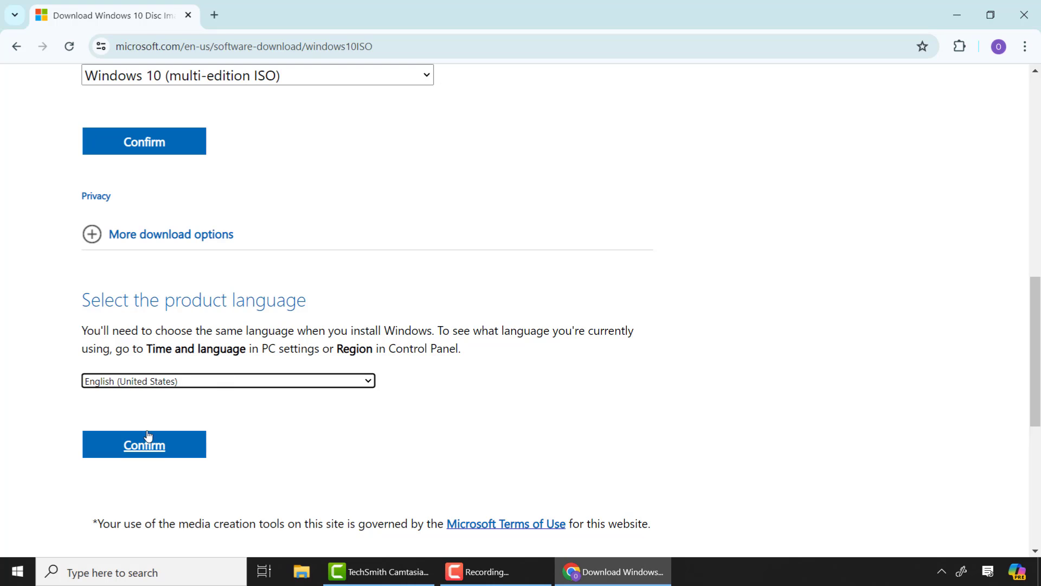
left_click(144, 444)
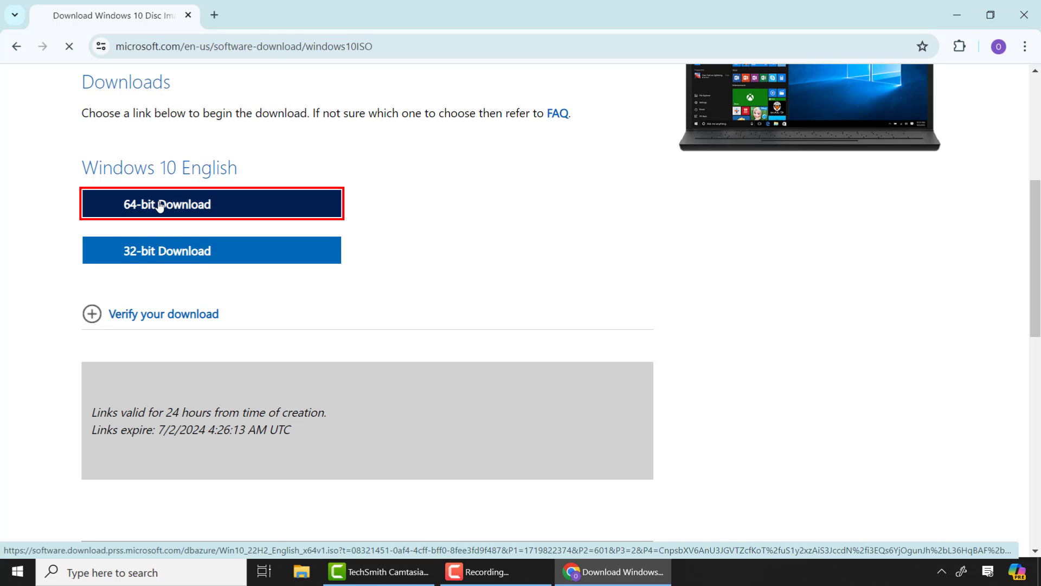
- Start the 64-bit English Win10_22H2 ISO download immediately in IDM's Download File Info dialog
left_click(160, 204)
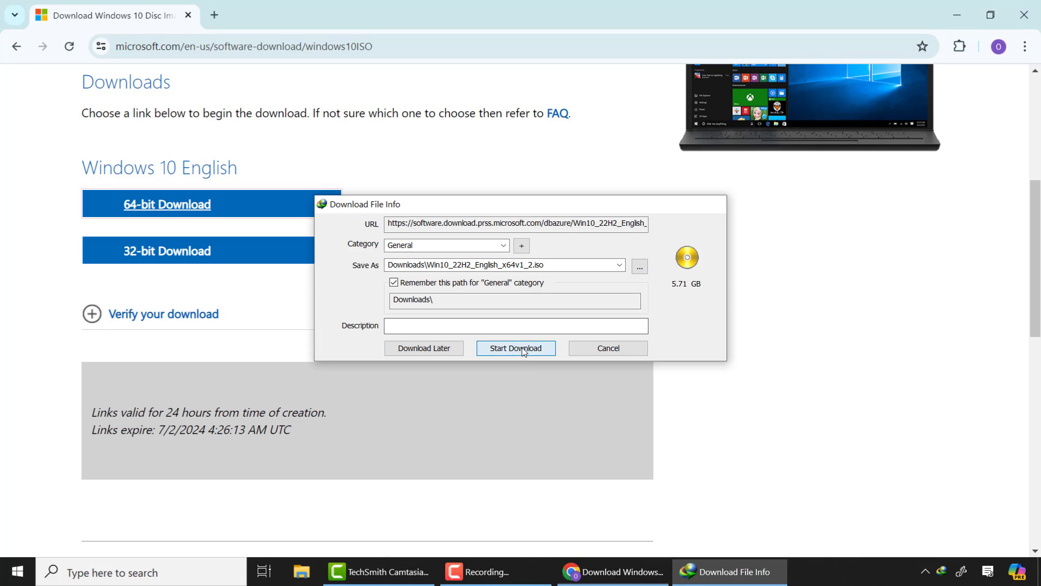
left_click(516, 347)
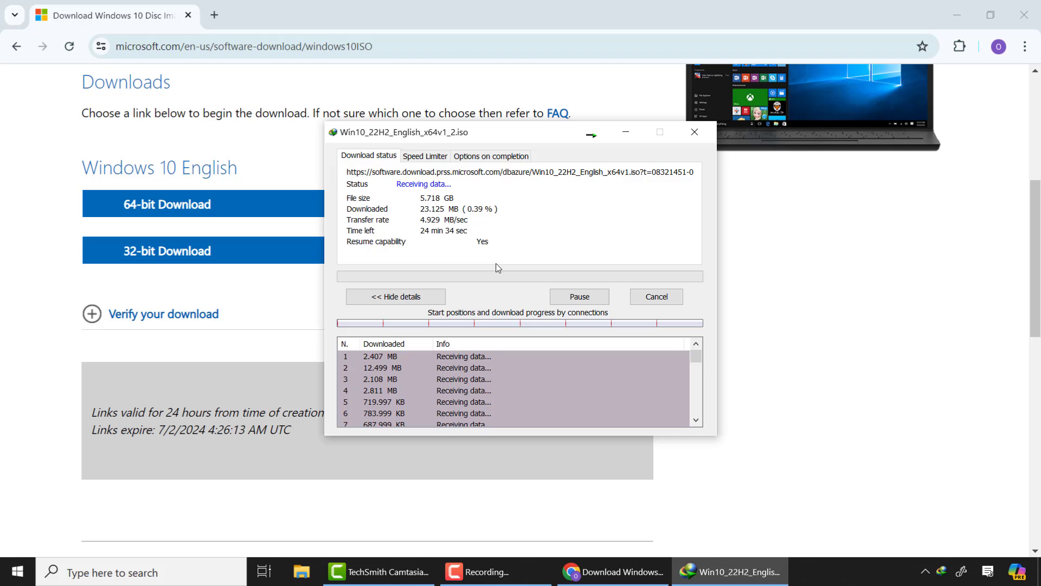